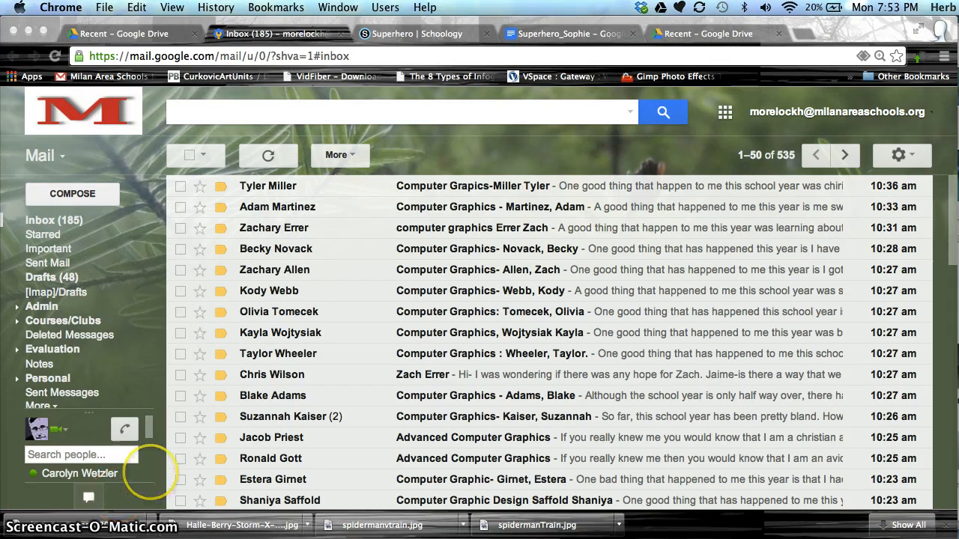
mouse_move(154, 415)
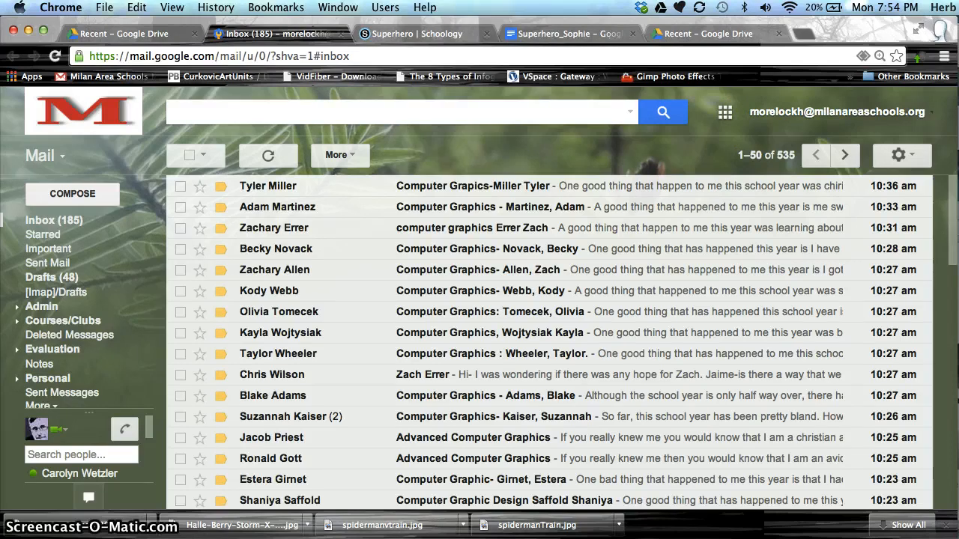
- Open Google Drive in a new tab from Gmail's Google apps launcher
left_click(725, 112)
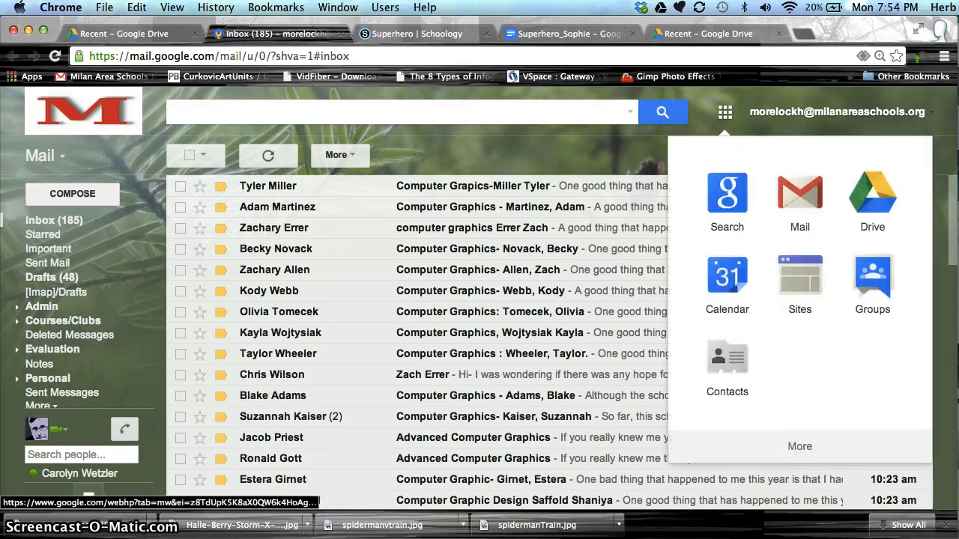
mouse_move(872, 194)
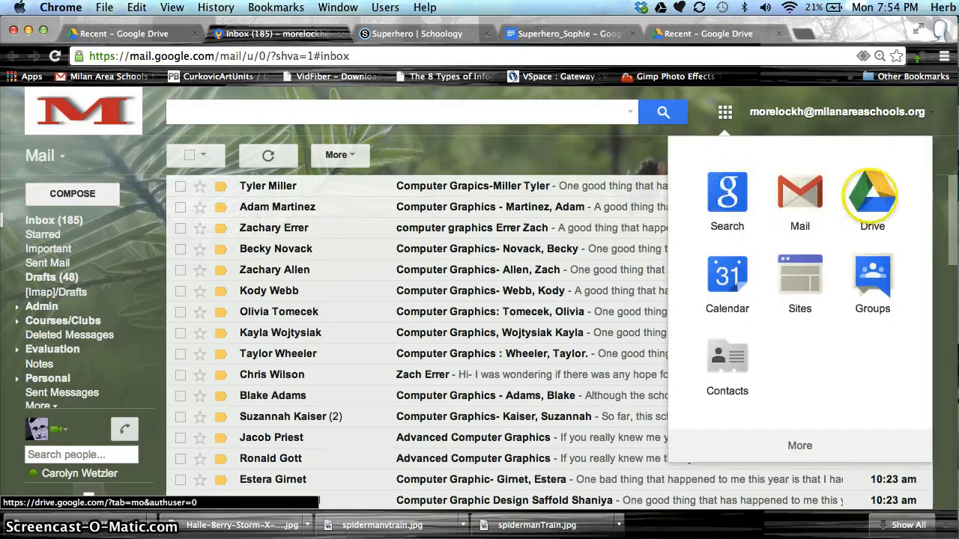
left_click(872, 194)
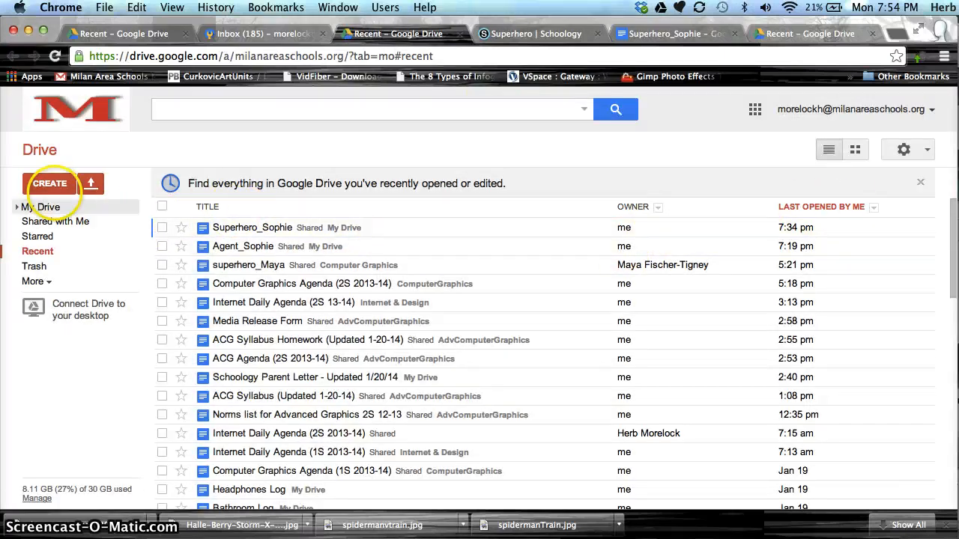
- Show Drive's CREATE menu listing Folder, Document, Presentation, Spreadsheet, Form and Drawing
left_click(49, 183)
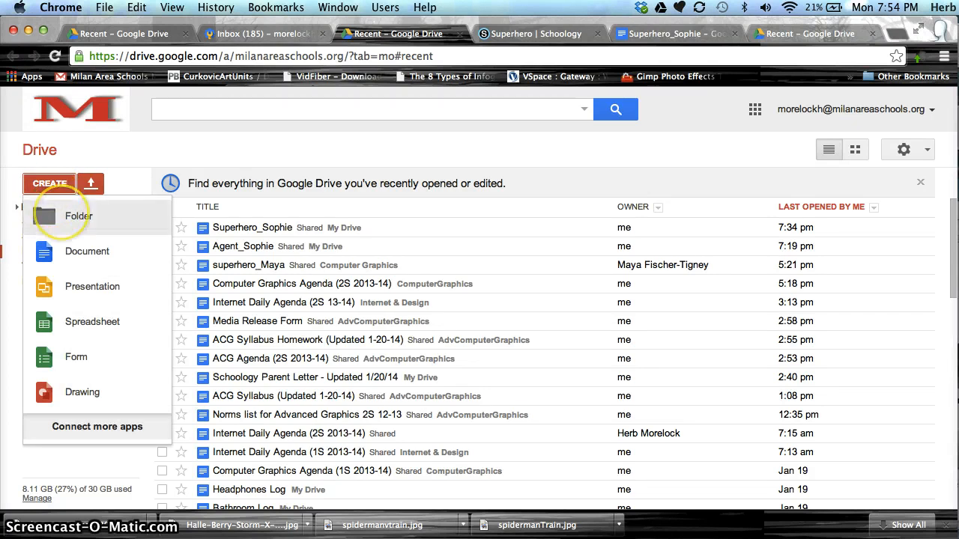
mouse_move(92, 287)
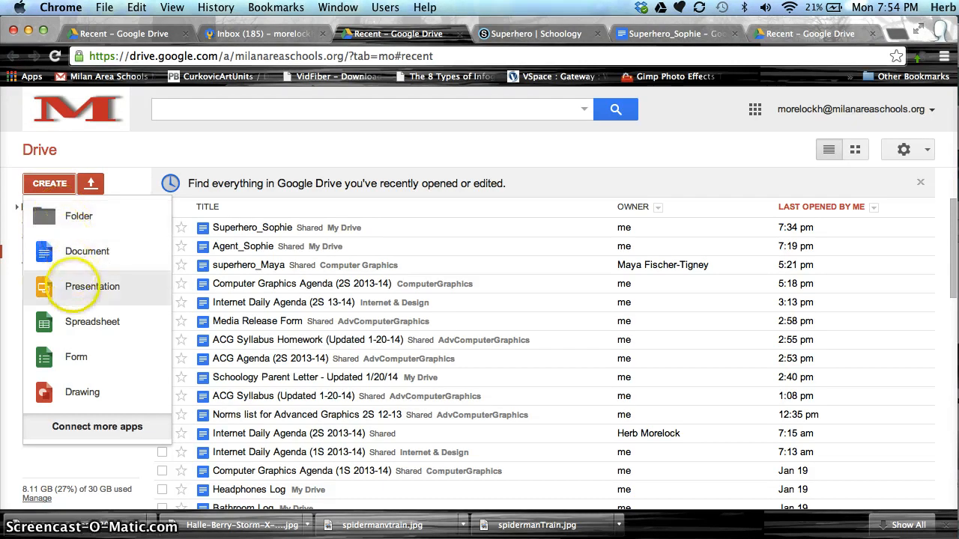
mouse_move(75, 357)
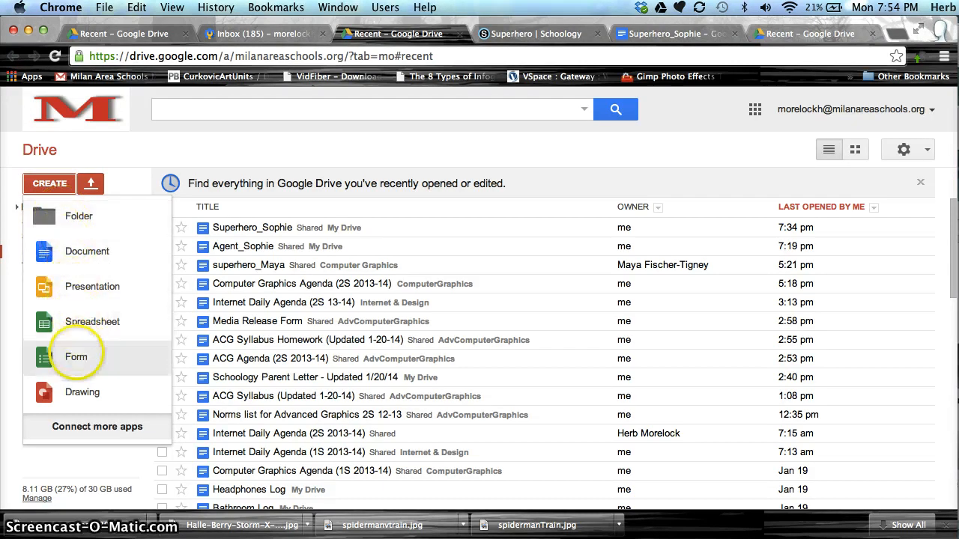
mouse_move(92, 322)
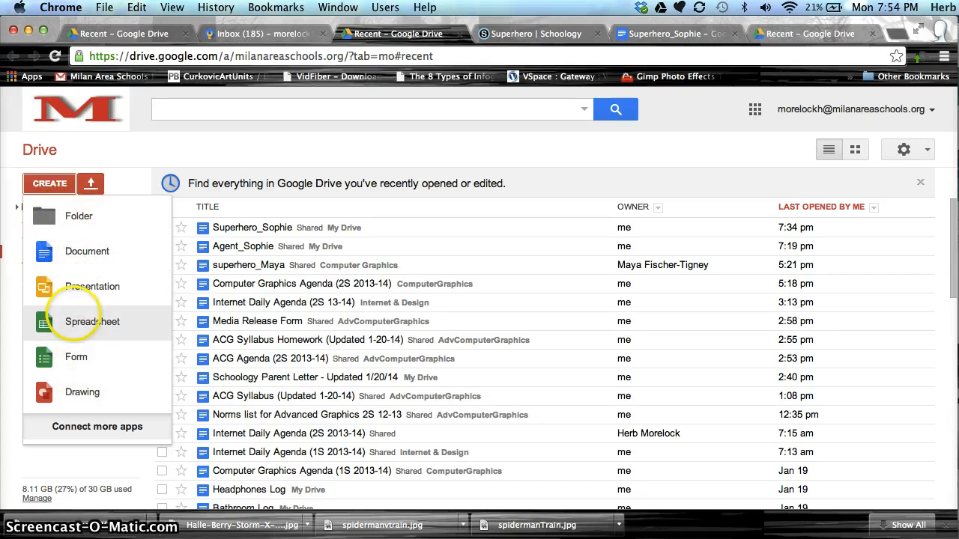
mouse_move(87, 251)
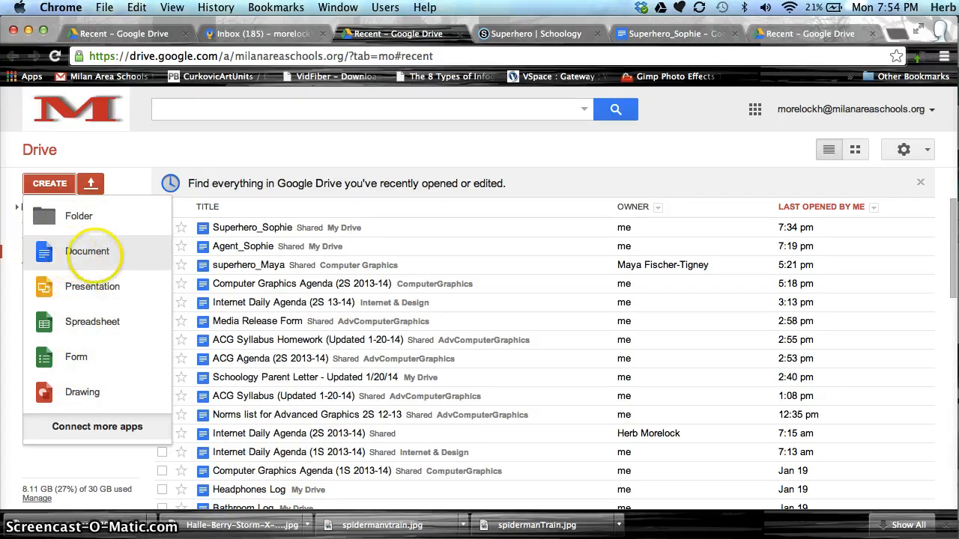
mouse_move(352, 135)
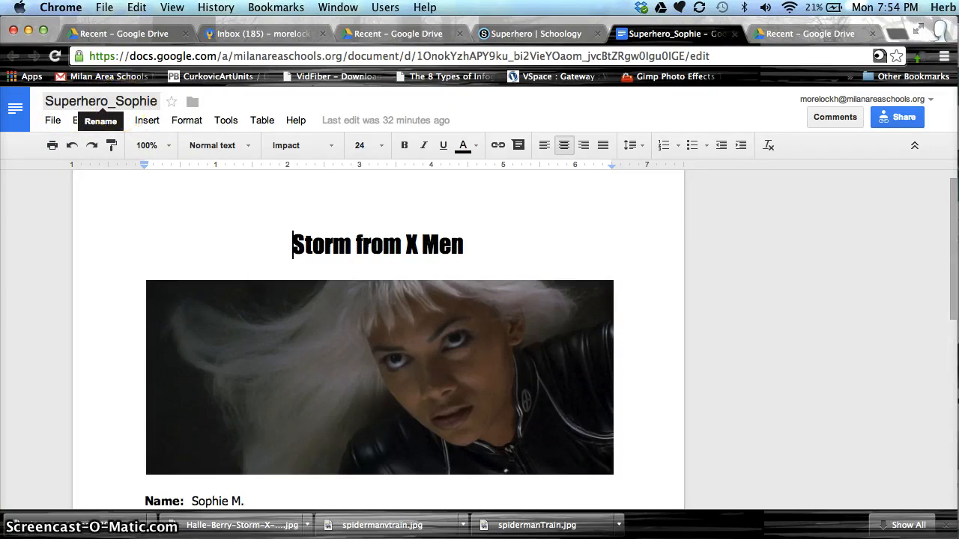
left_click(101, 120)
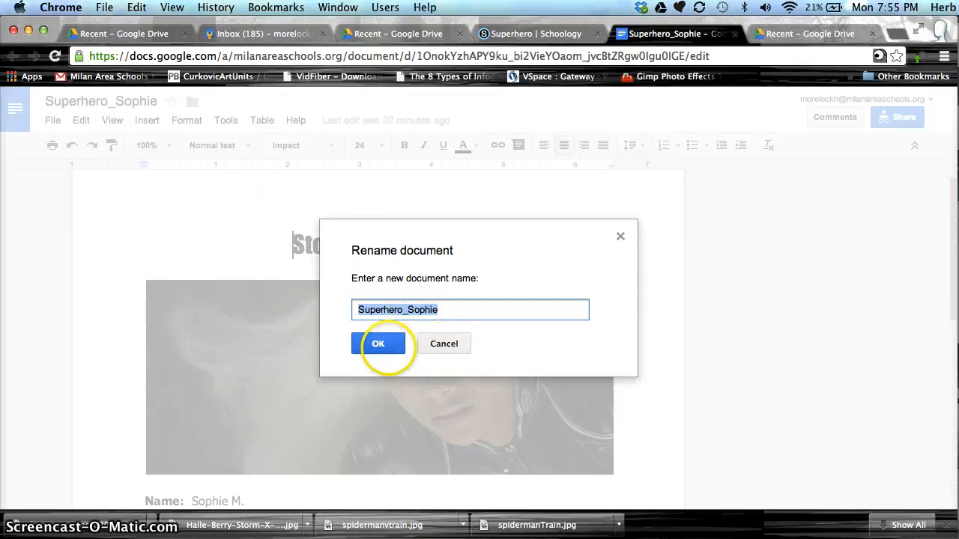
left_click(378, 343)
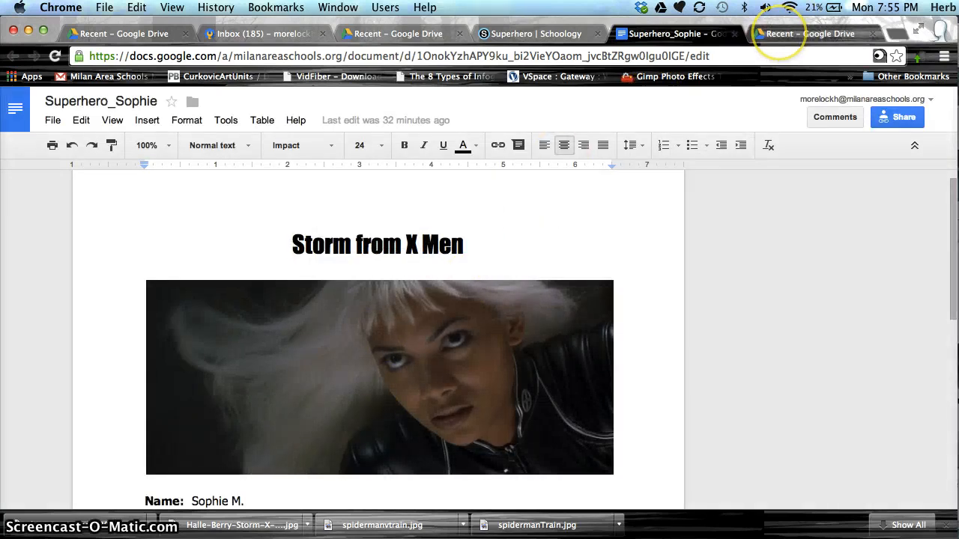
- Back in the Drive tab, create a folder called 'Computer Graphics Projects'
left_click(809, 33)
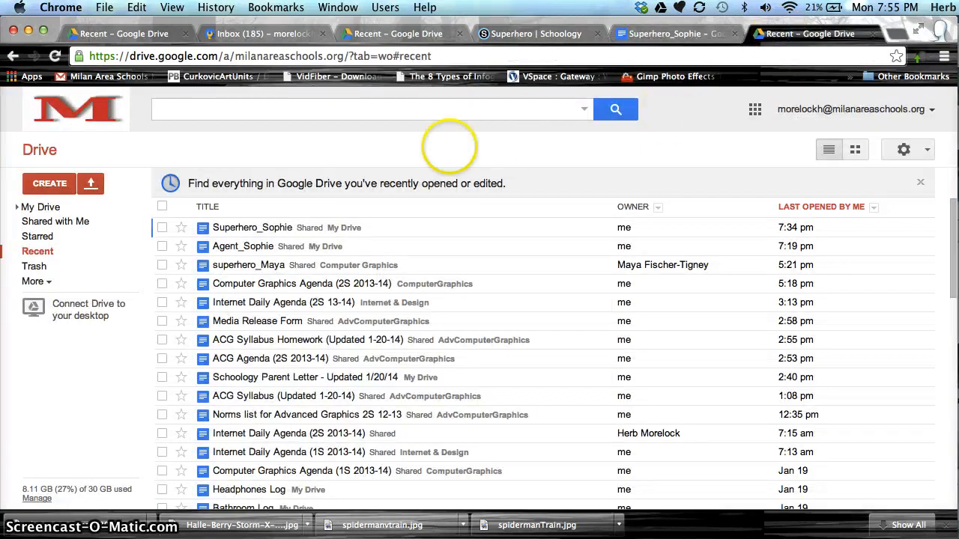
mouse_move(116, 206)
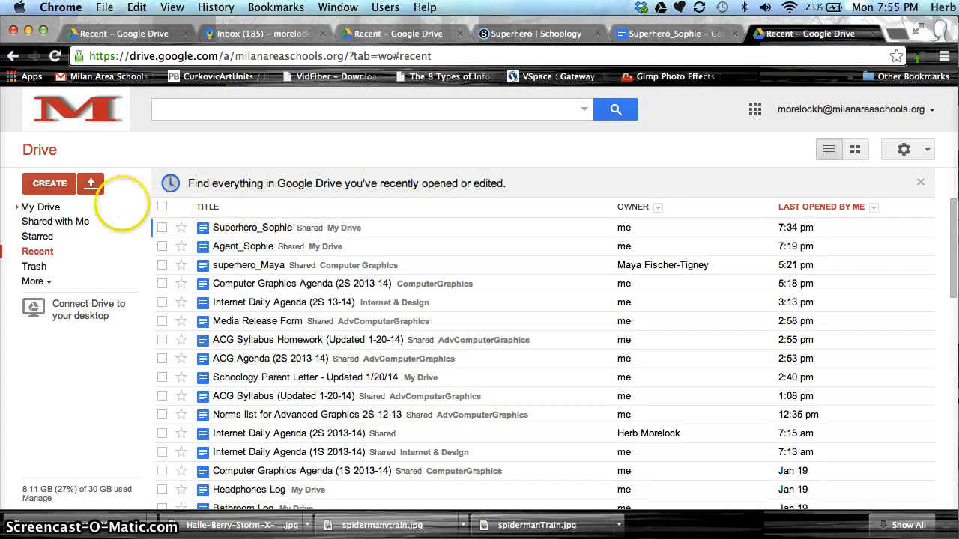
mouse_move(49, 184)
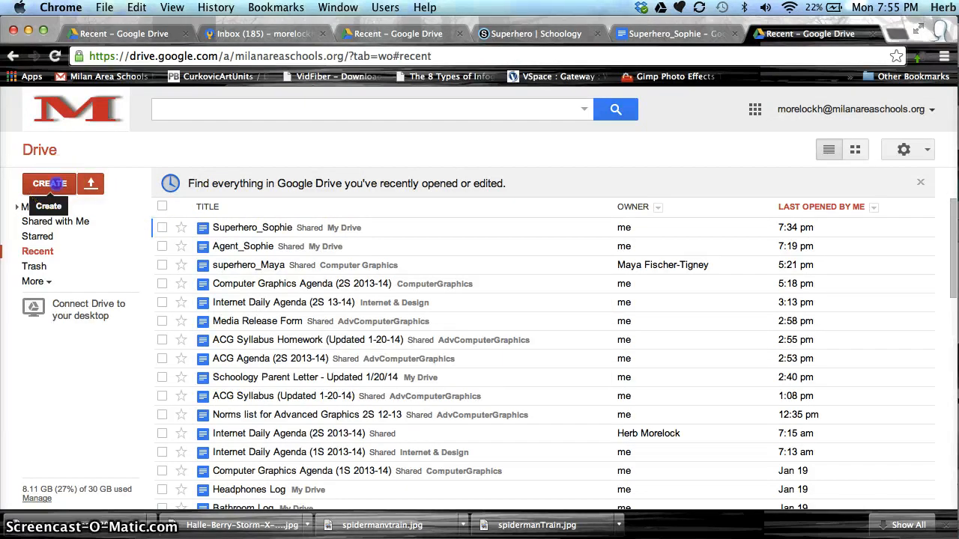
left_click(48, 184)
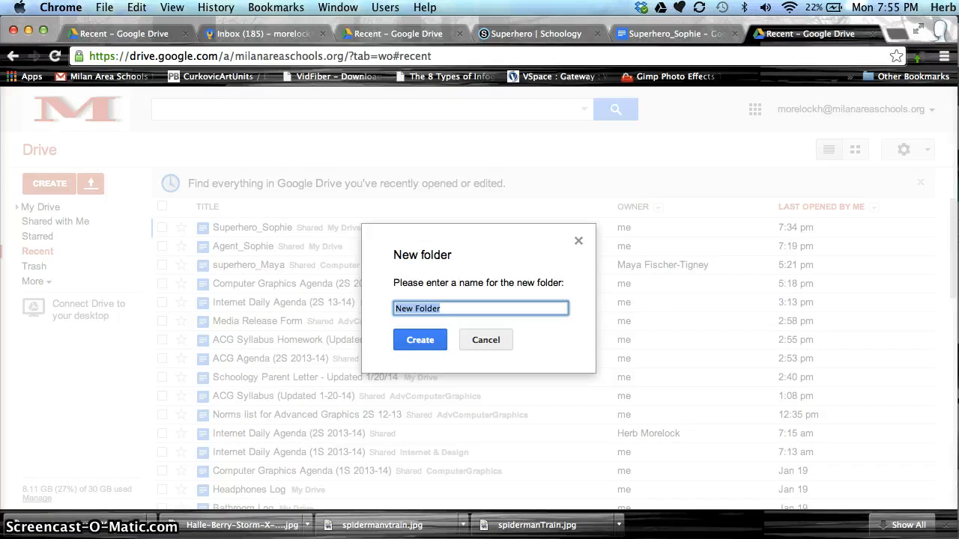
type("Compl")
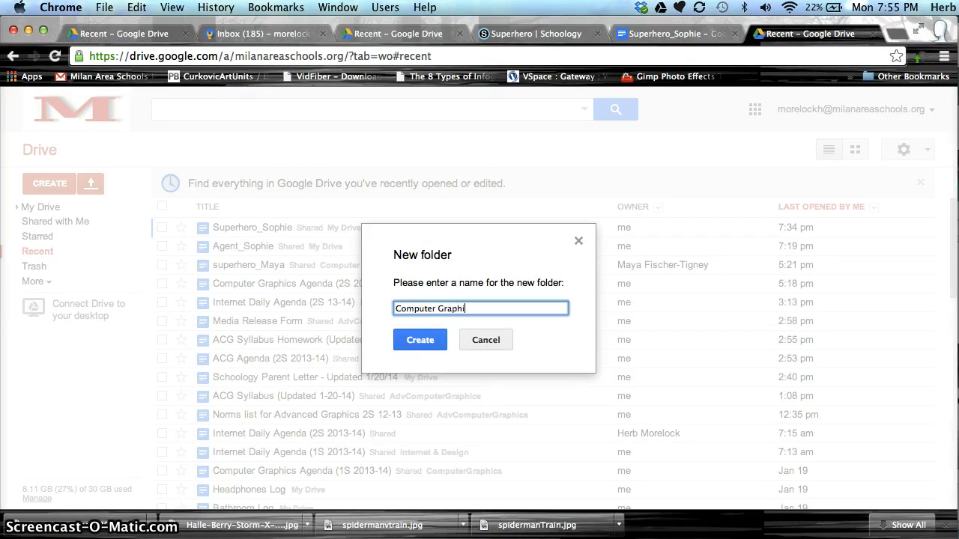
type("cs")
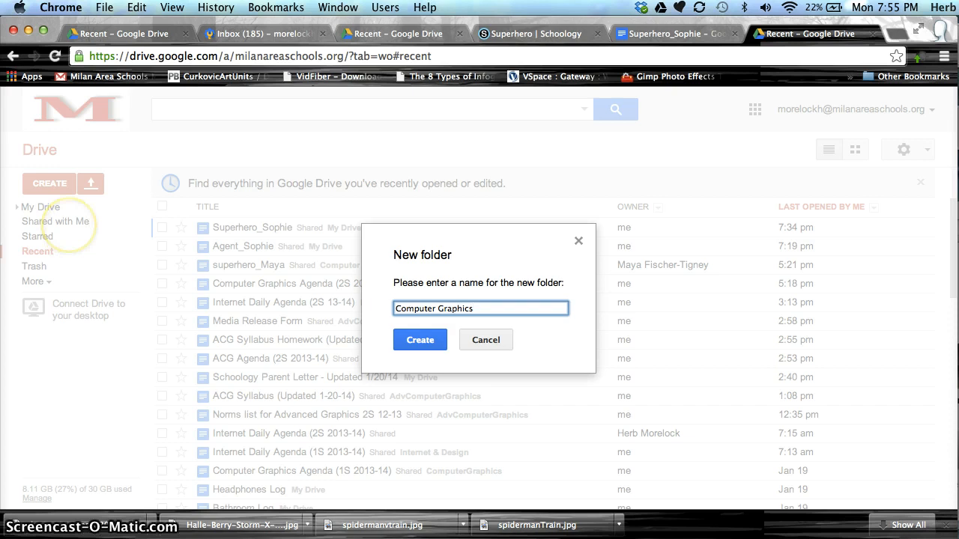
type("Project")
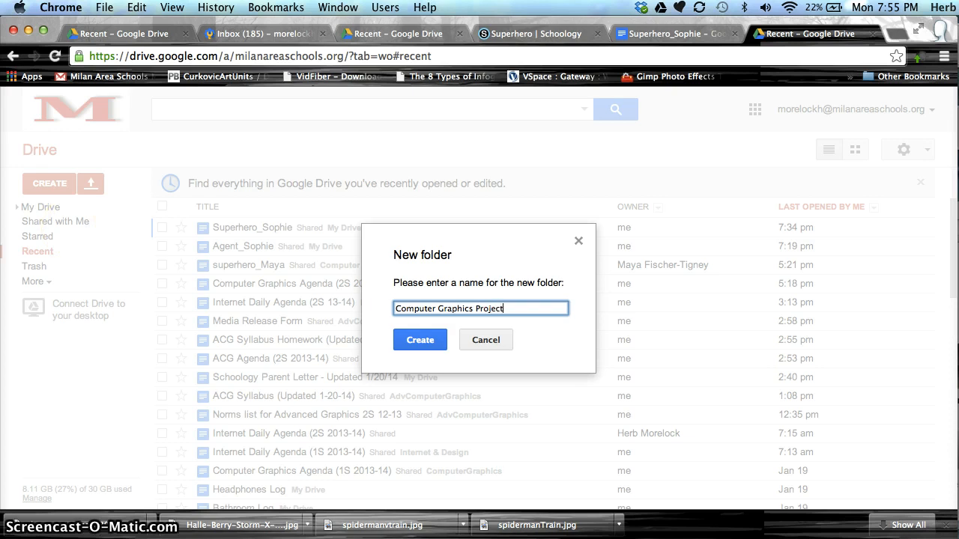
type("s")
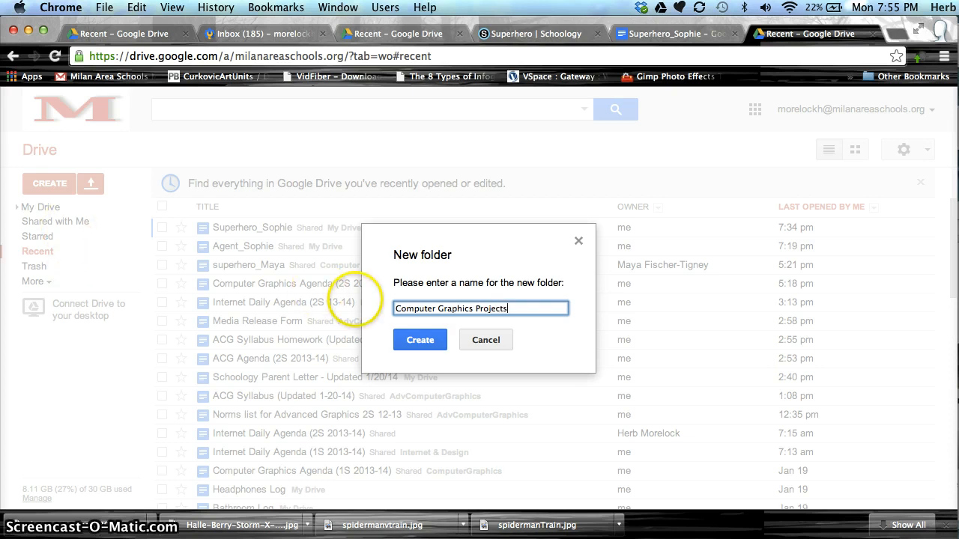
left_click(420, 340)
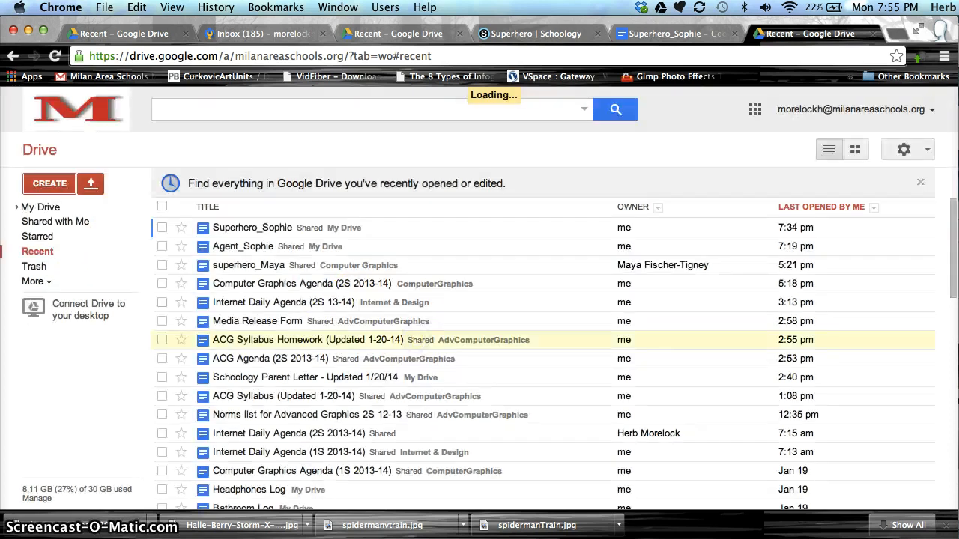
- View the empty Computer Graphics Projects folder under My Drive, then return to Superhero_Sophie
left_click(40, 206)
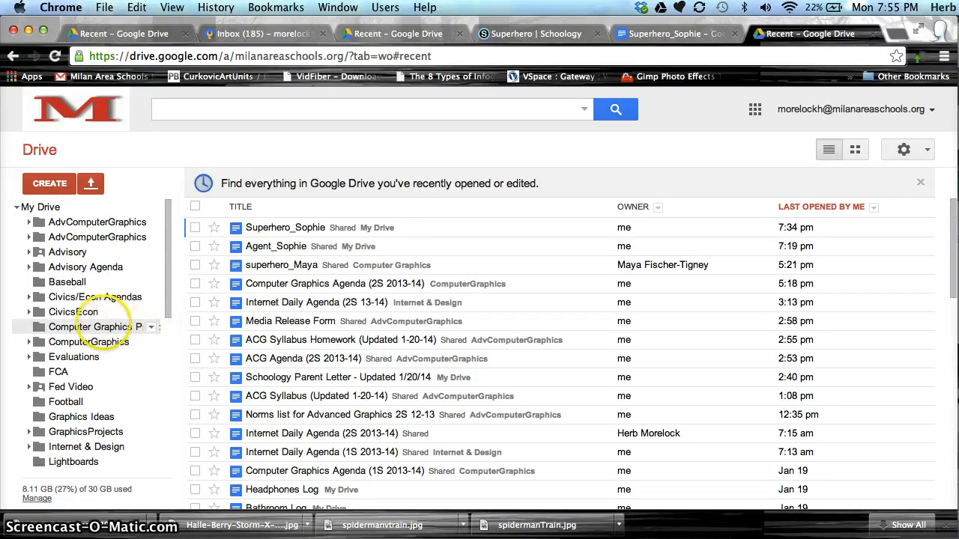
left_click(104, 327)
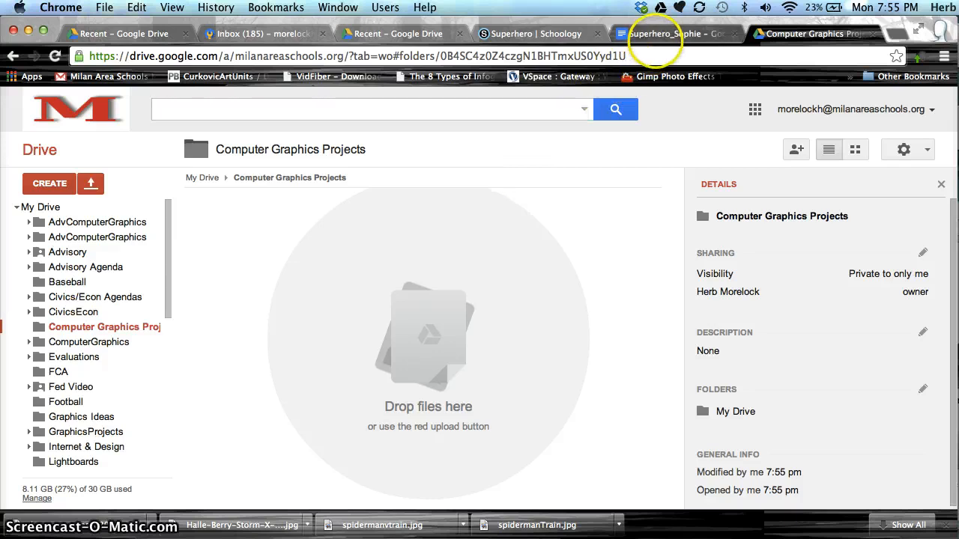
left_click(667, 34)
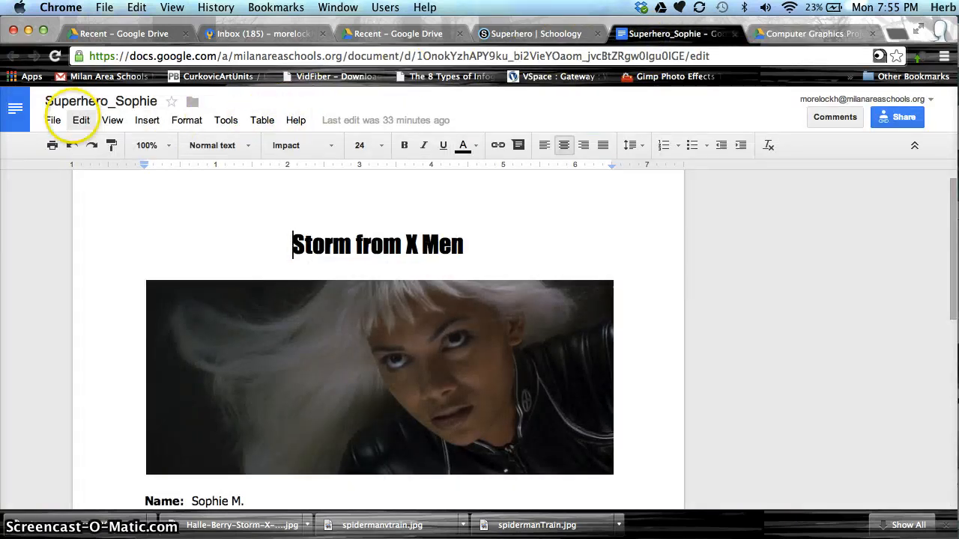
mouse_move(192, 101)
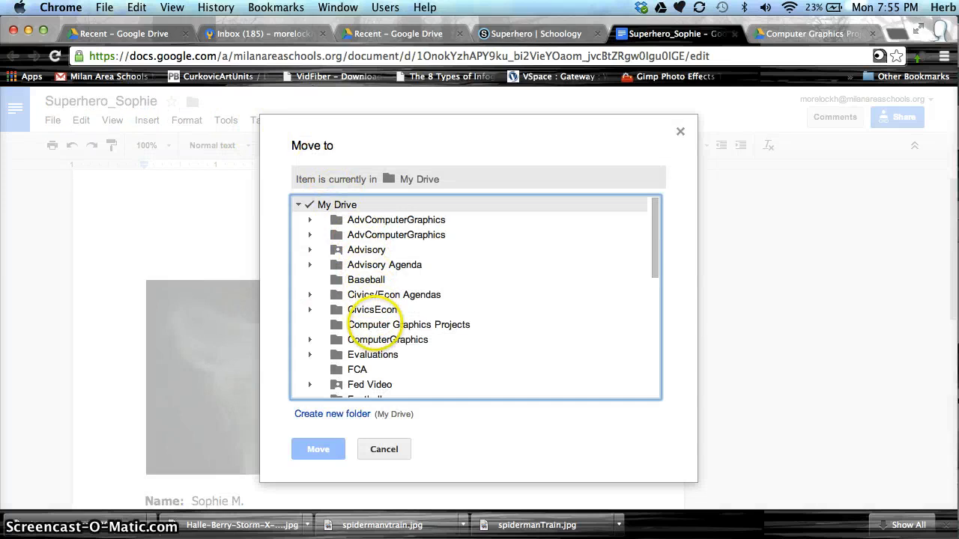
mouse_move(408, 324)
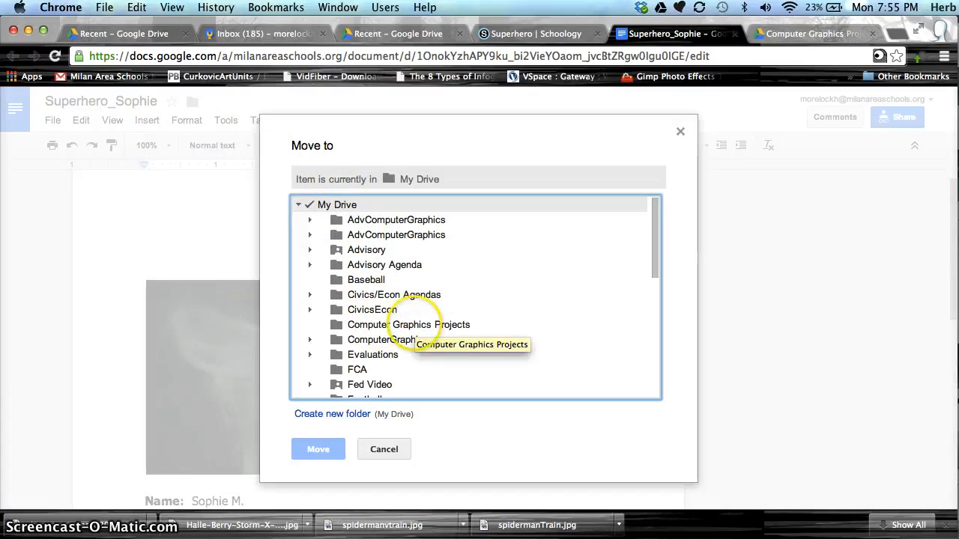
- Move Superhero_Sophie into Computer Graphics Projects and check the folder in Drive
left_click(408, 325)
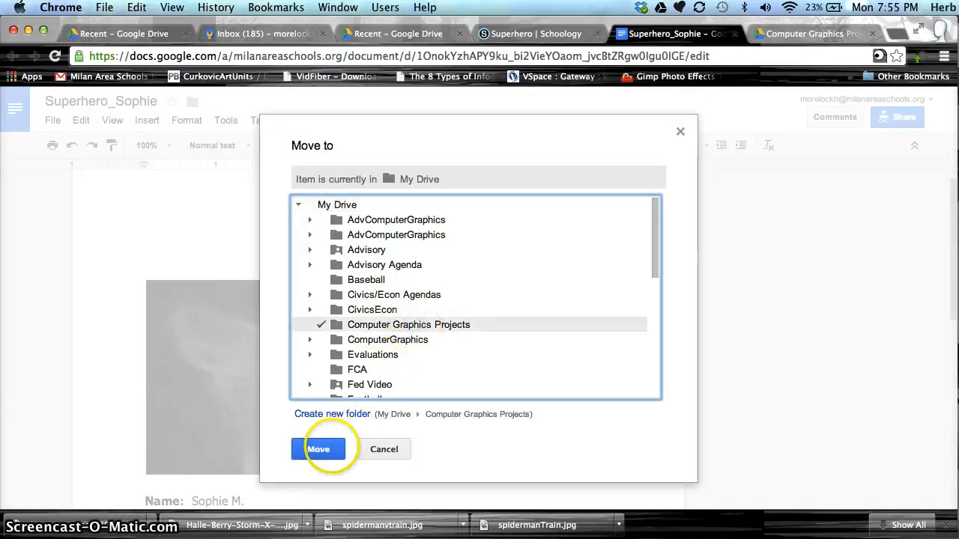
left_click(319, 449)
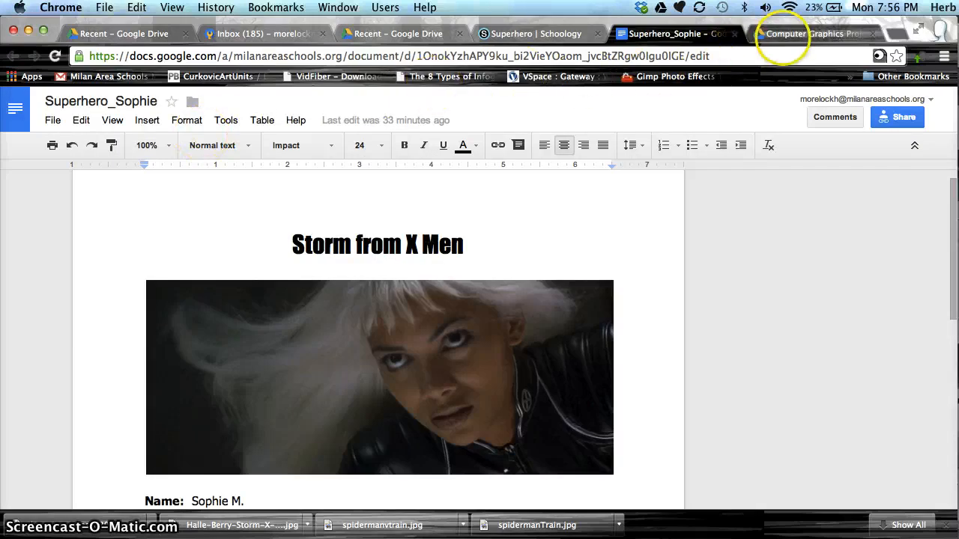
left_click(809, 33)
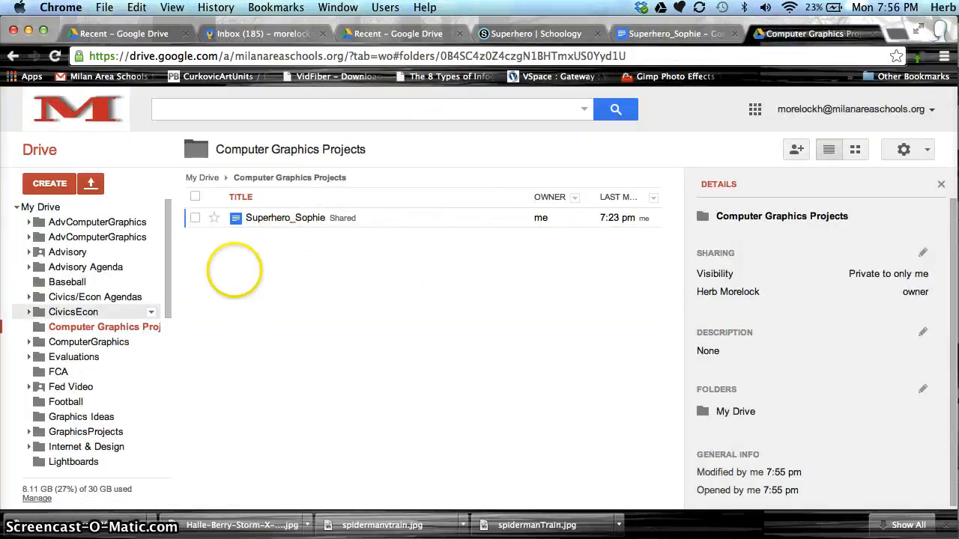
mouse_move(104, 327)
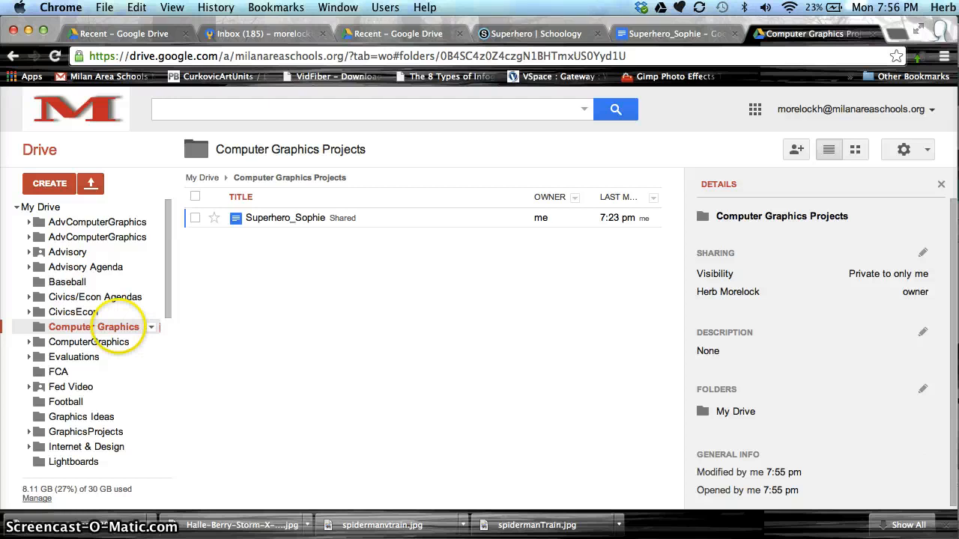